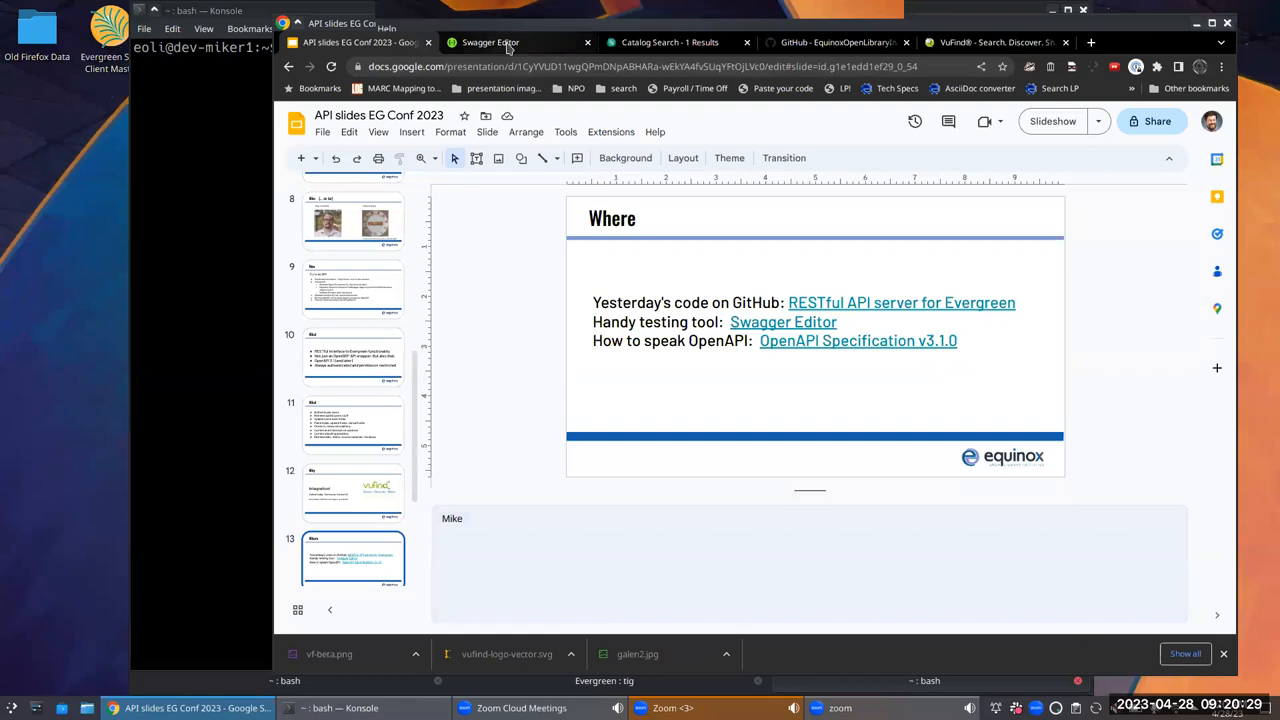
Switch from the Google Slides presentation to the Swagger Editor page with the Evergreen API spec.
click(520, 42)
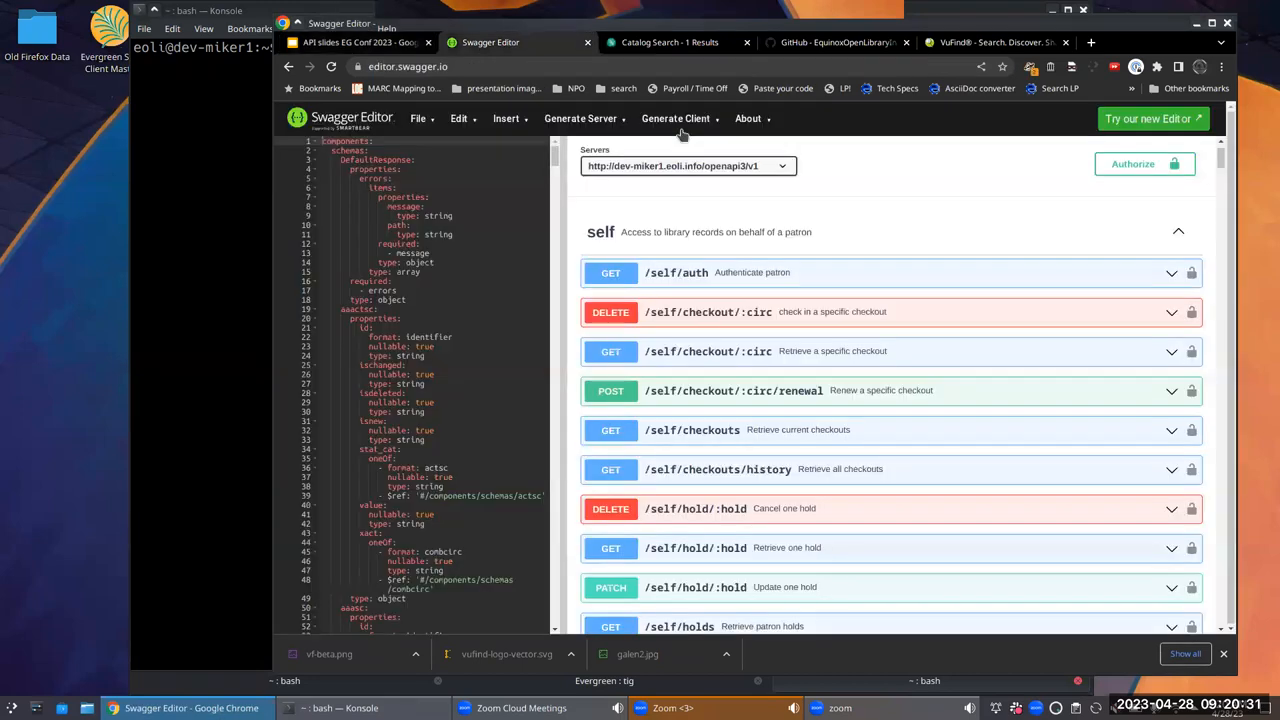
mouse_move(768, 436)
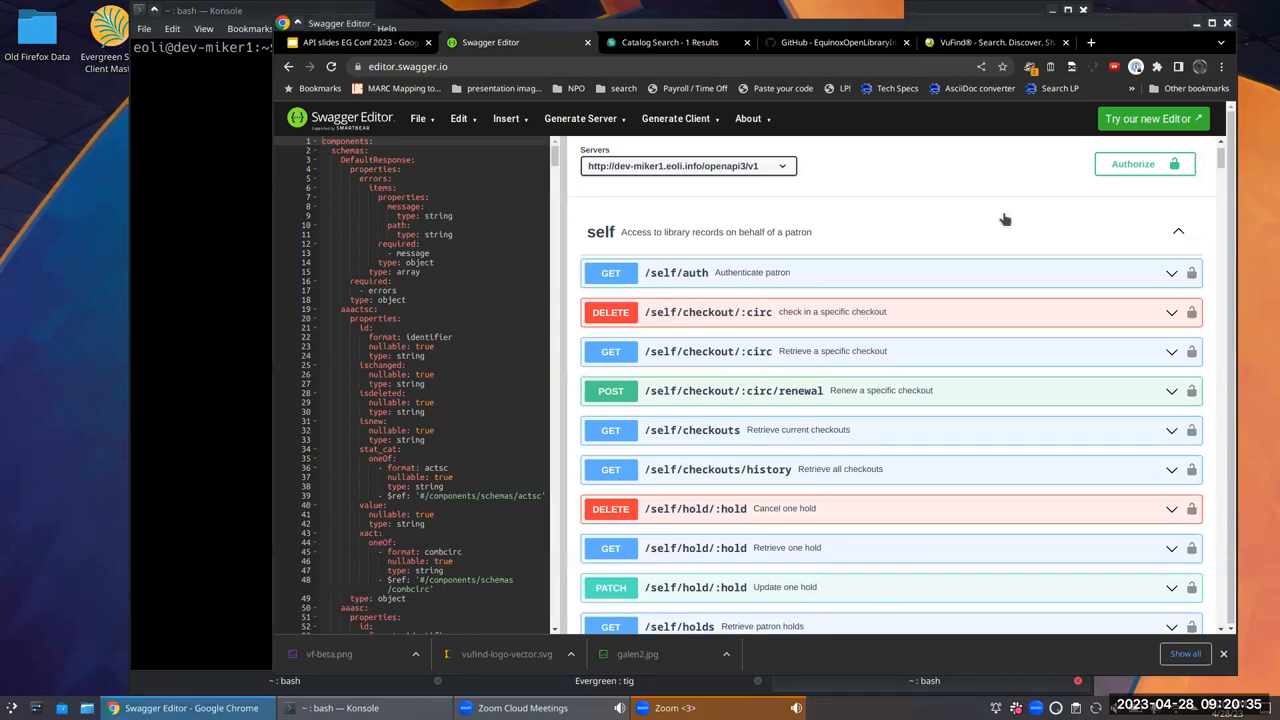
mouse_move(1198, 228)
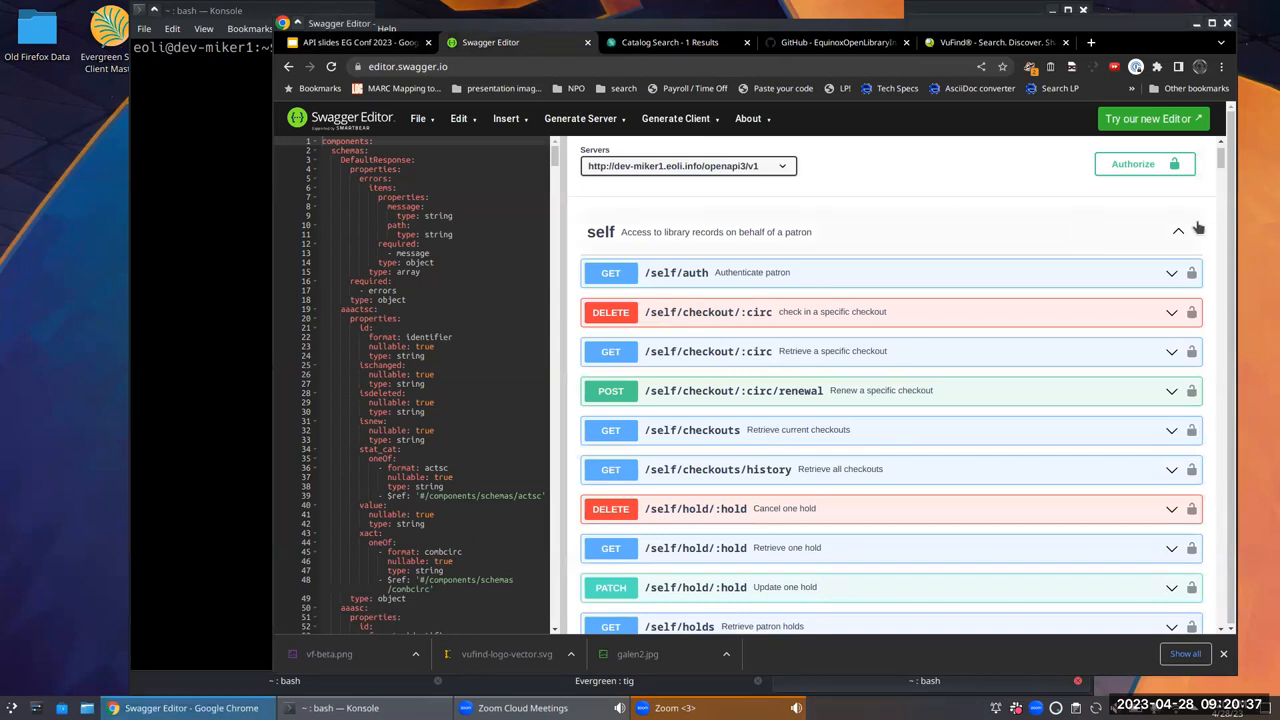
scroll(down, 3)
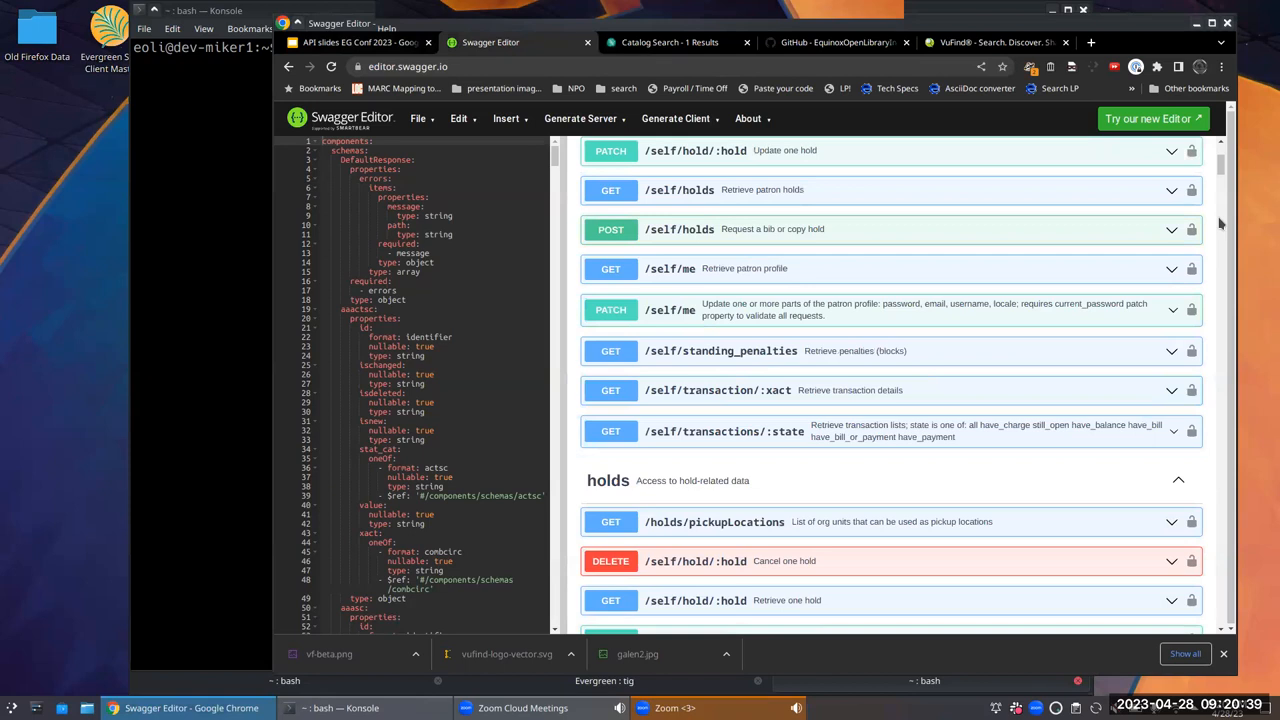
mouse_move(1204, 188)
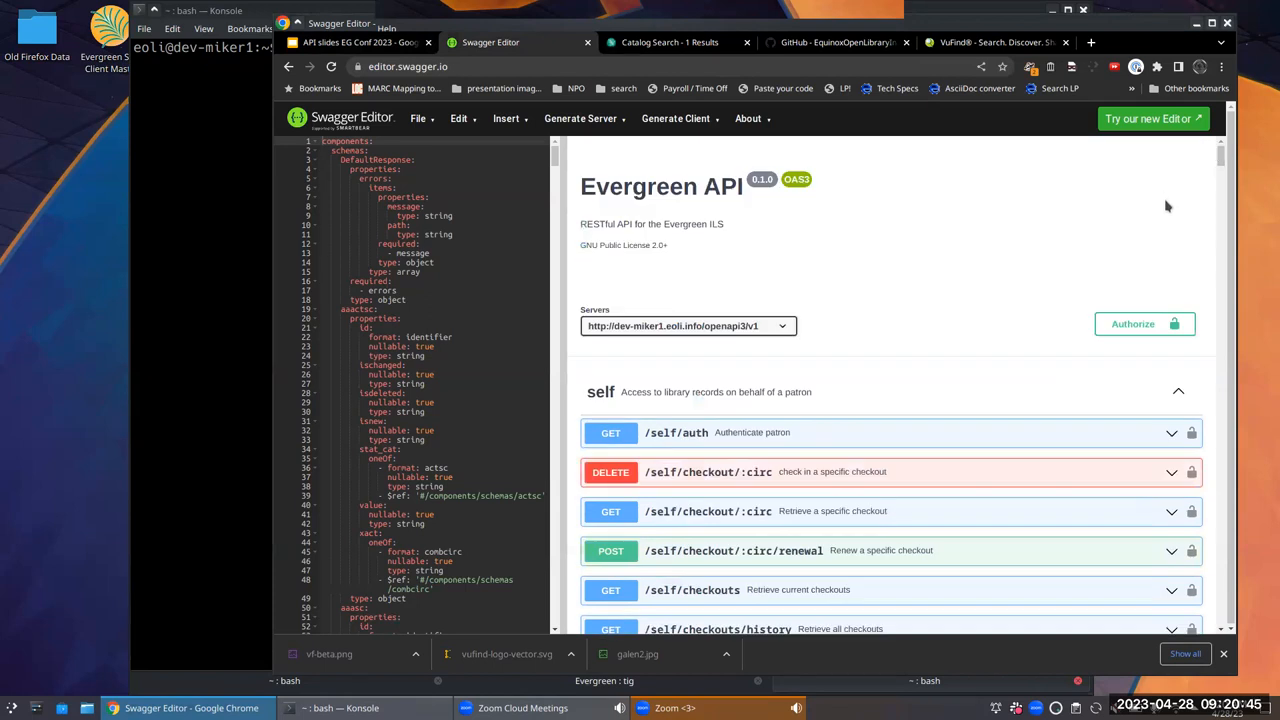
mouse_move(1044, 350)
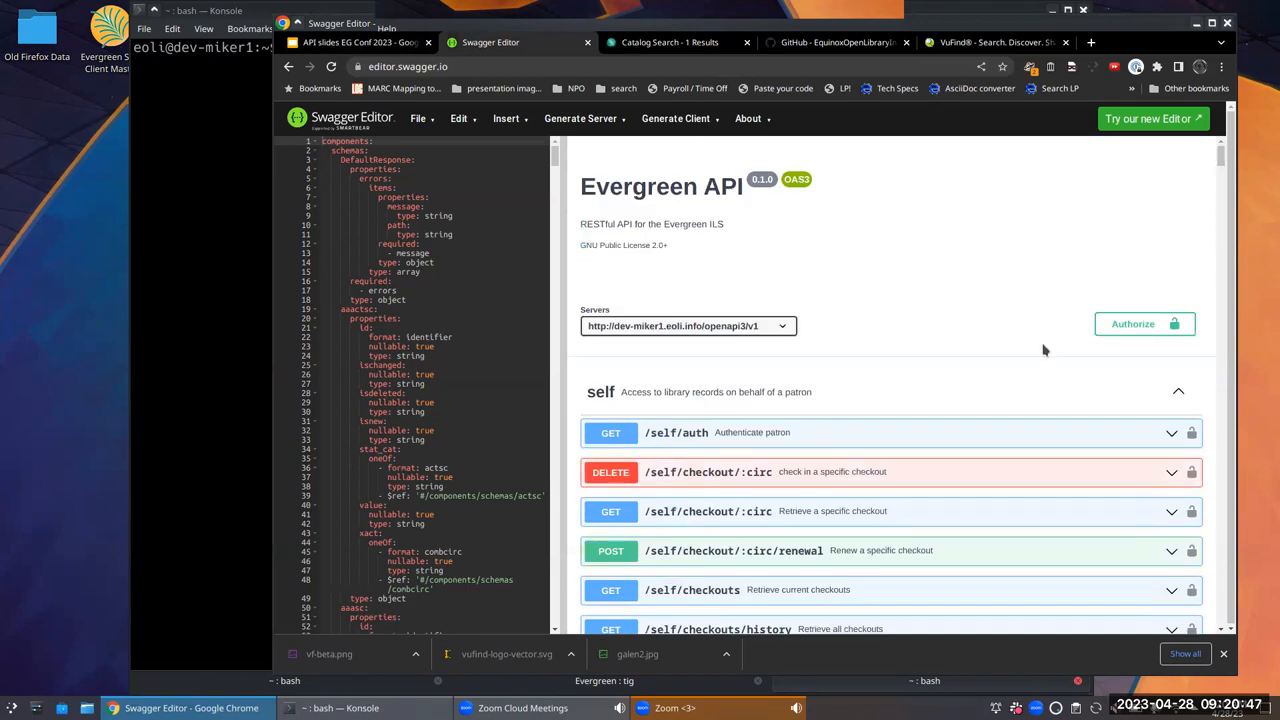
mouse_move(1066, 442)
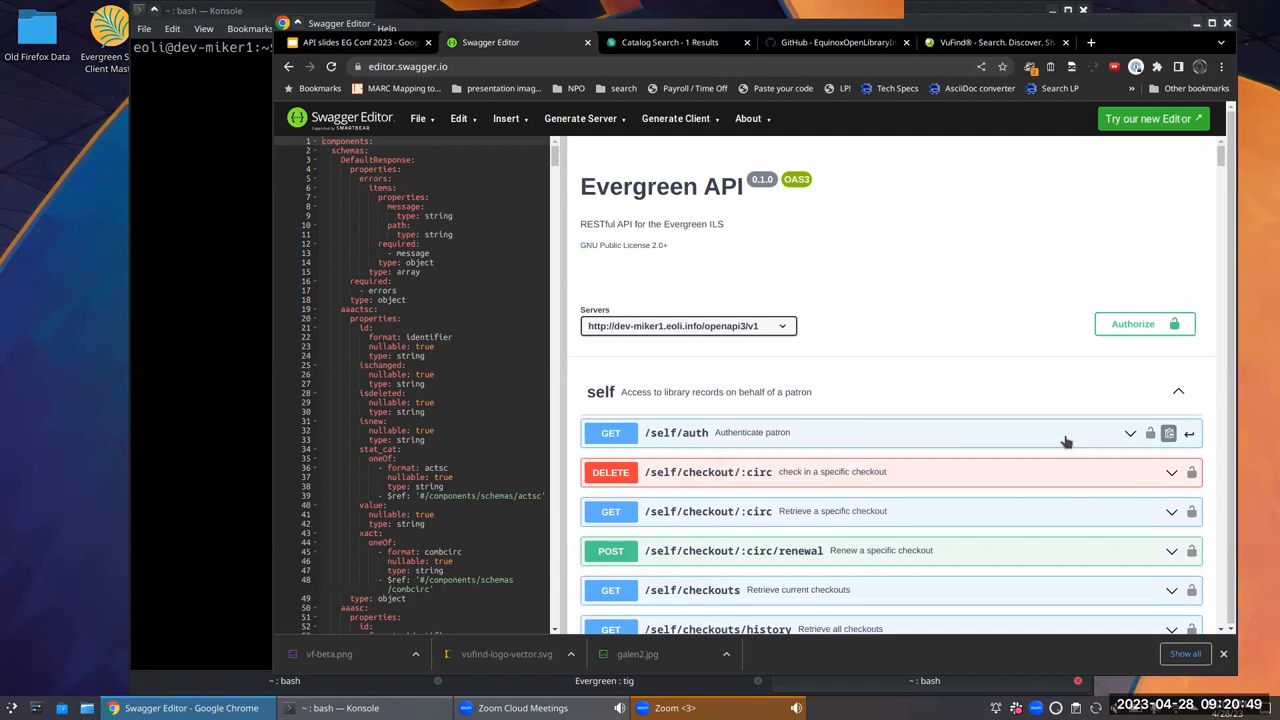
mouse_move(1068, 512)
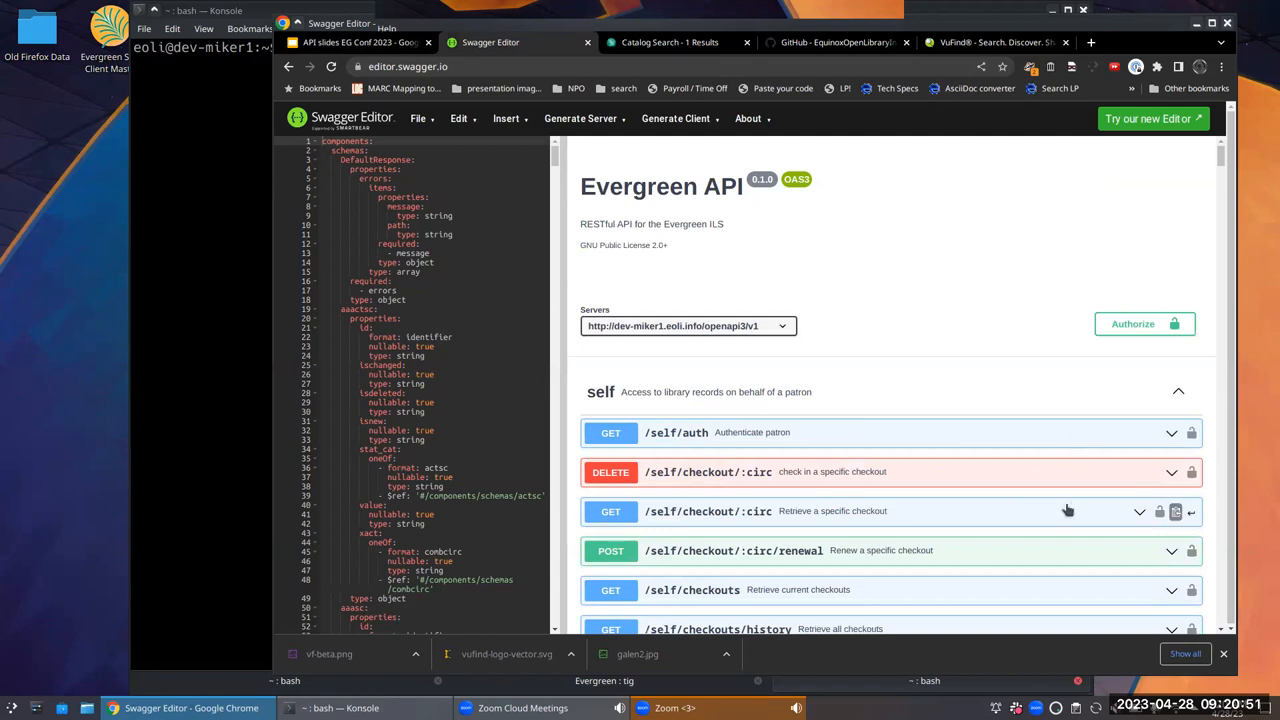
scroll(down, 3)
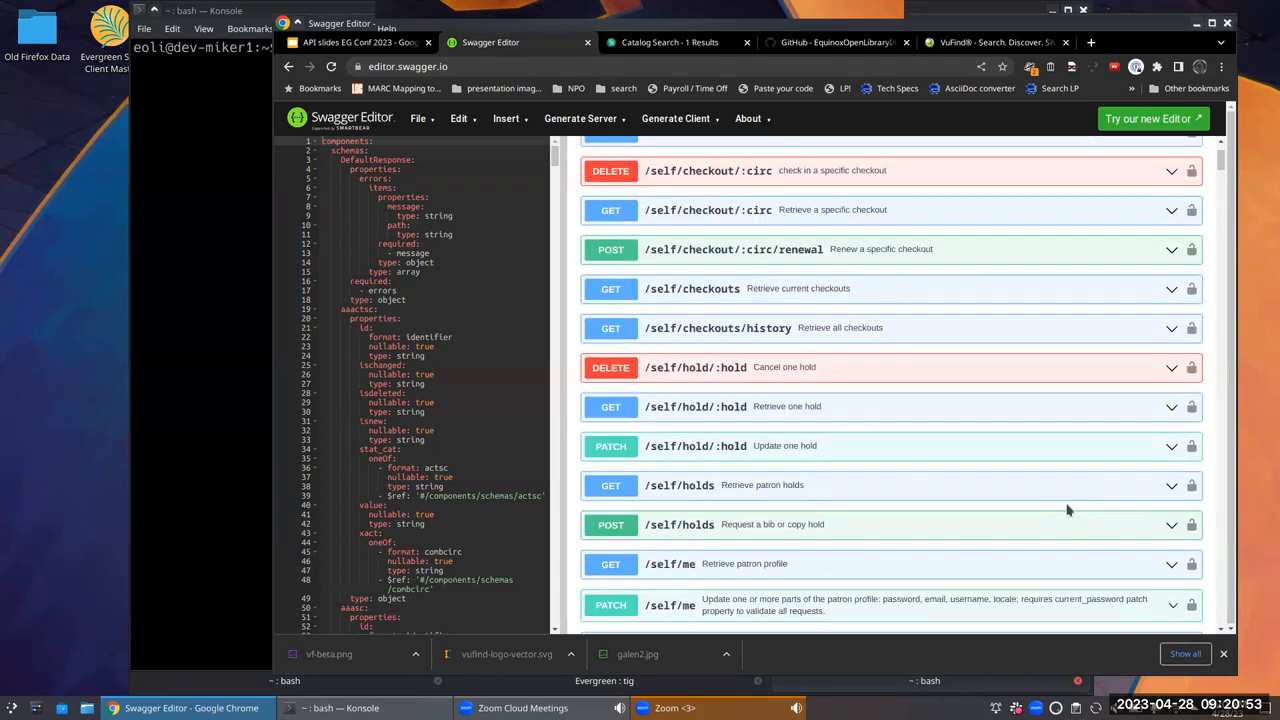
mouse_move(1044, 312)
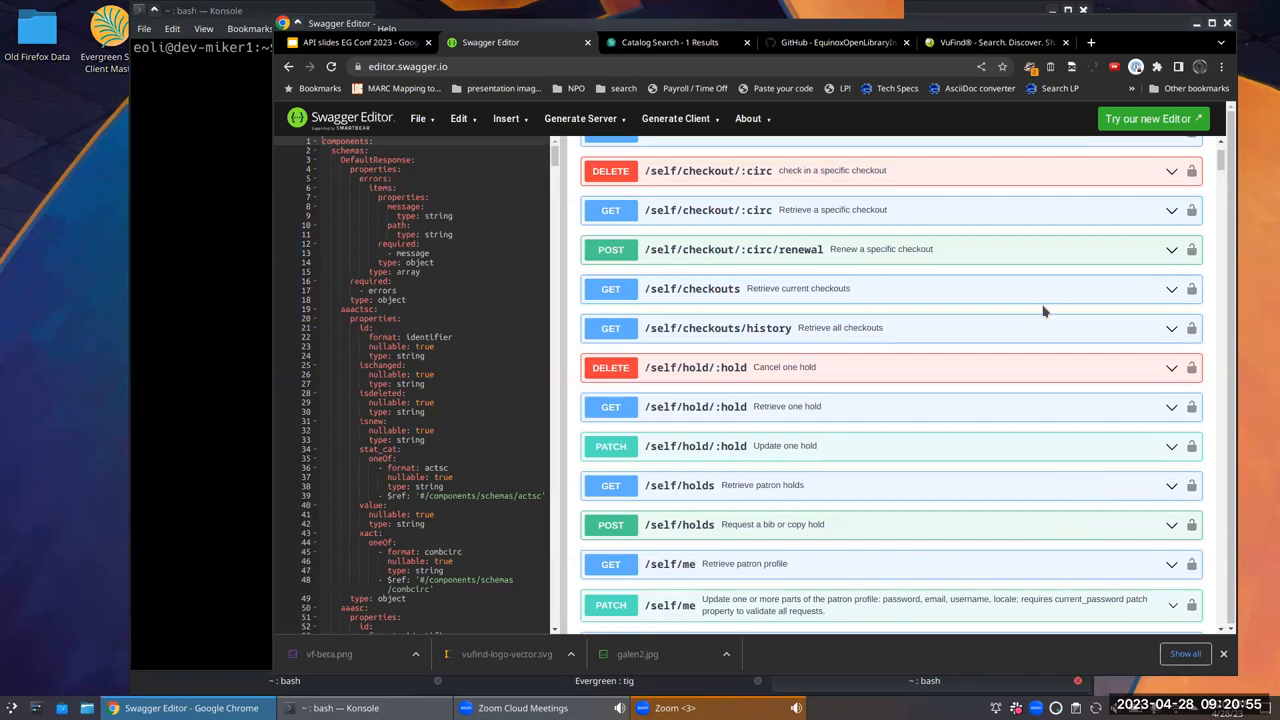
scroll(down, 3)
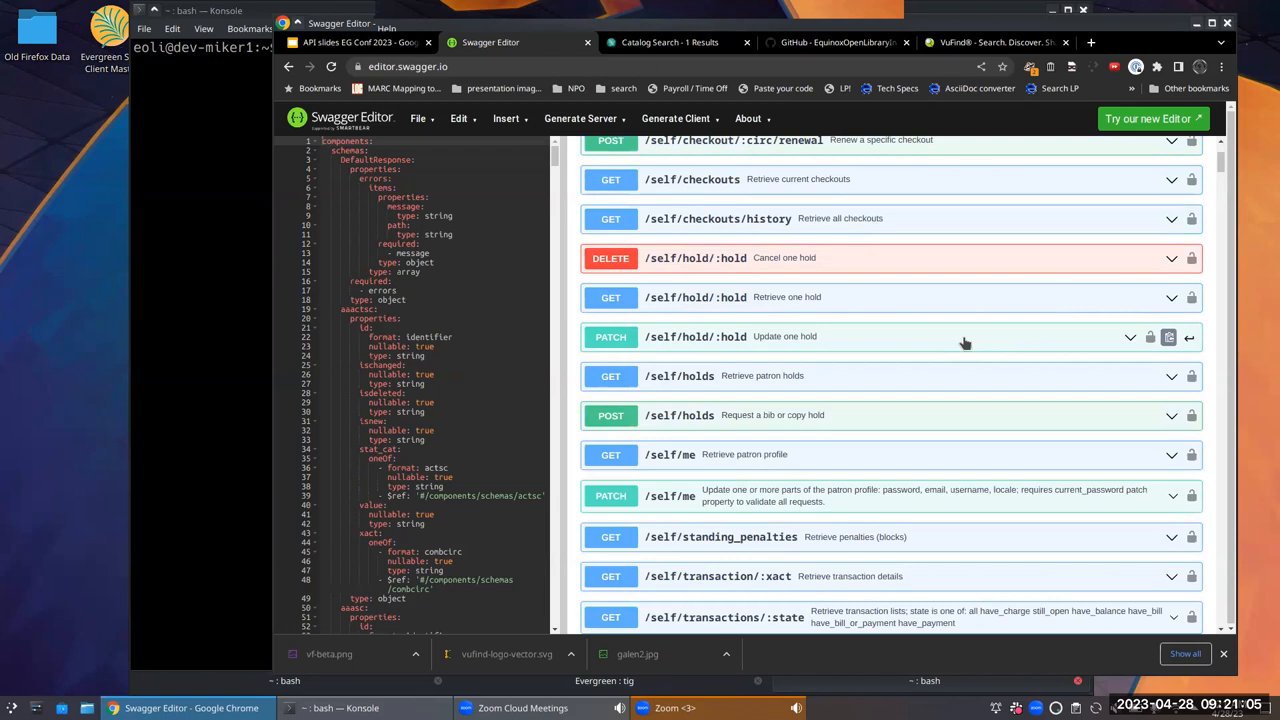
scroll(down, 3)
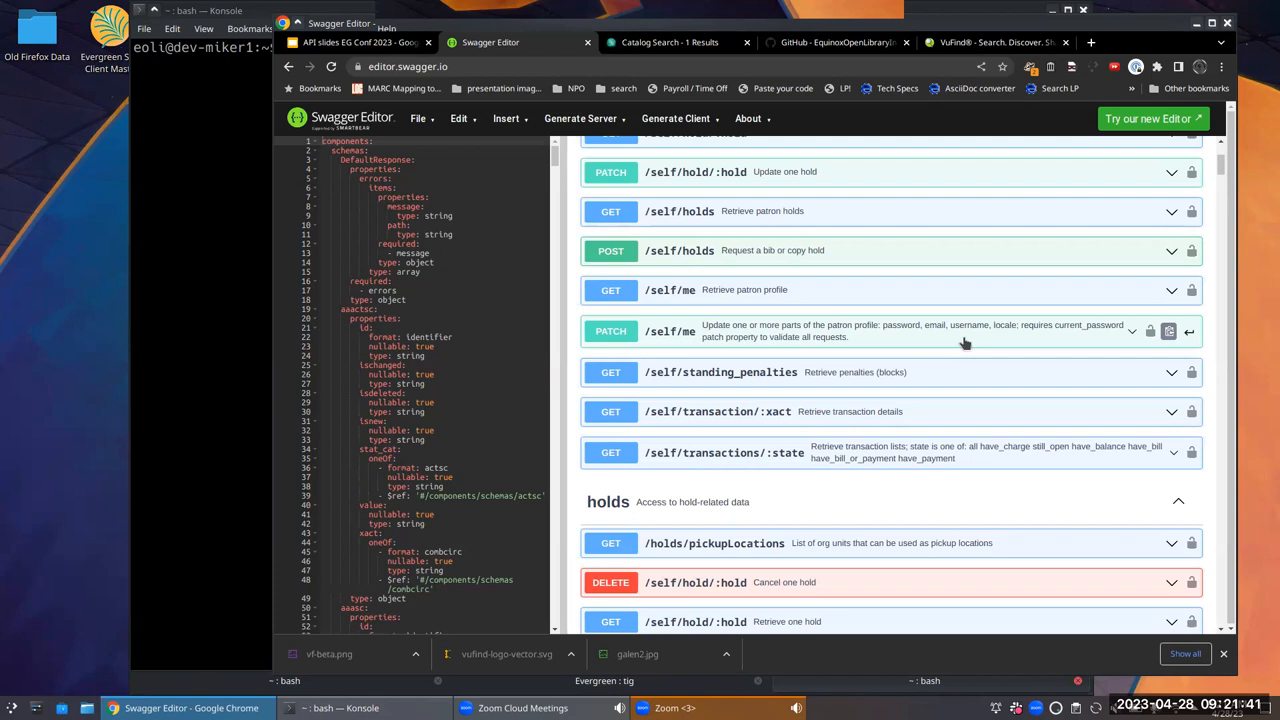
scroll(down, 3)
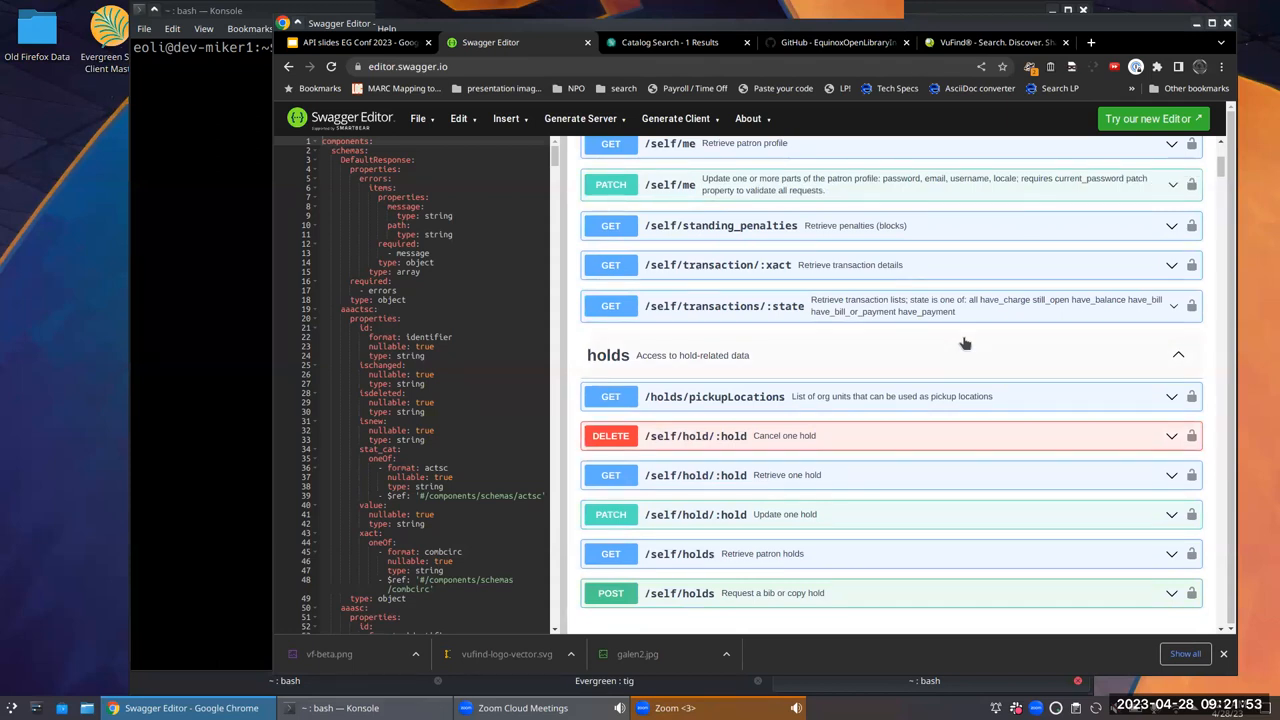
Scroll the spec preview down through the patron /self endpoints into holds, circs, bibs and items.
scroll(down, 3)
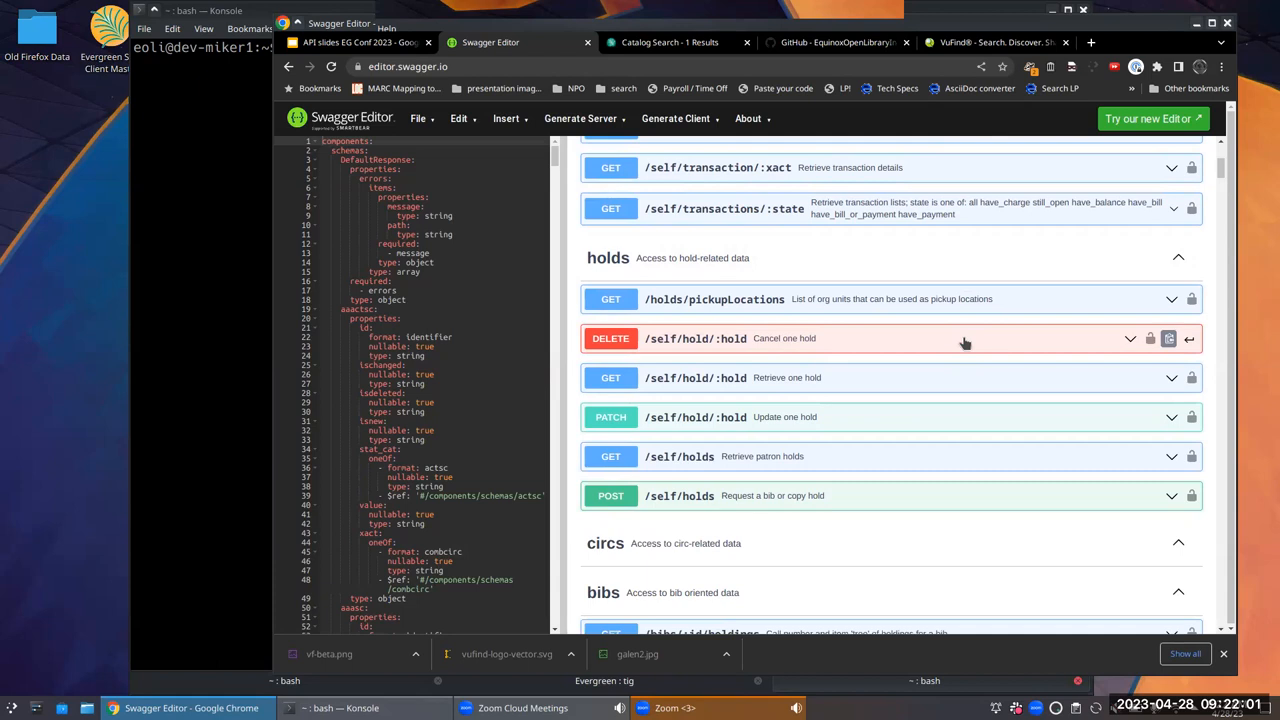
scroll(down, 3)
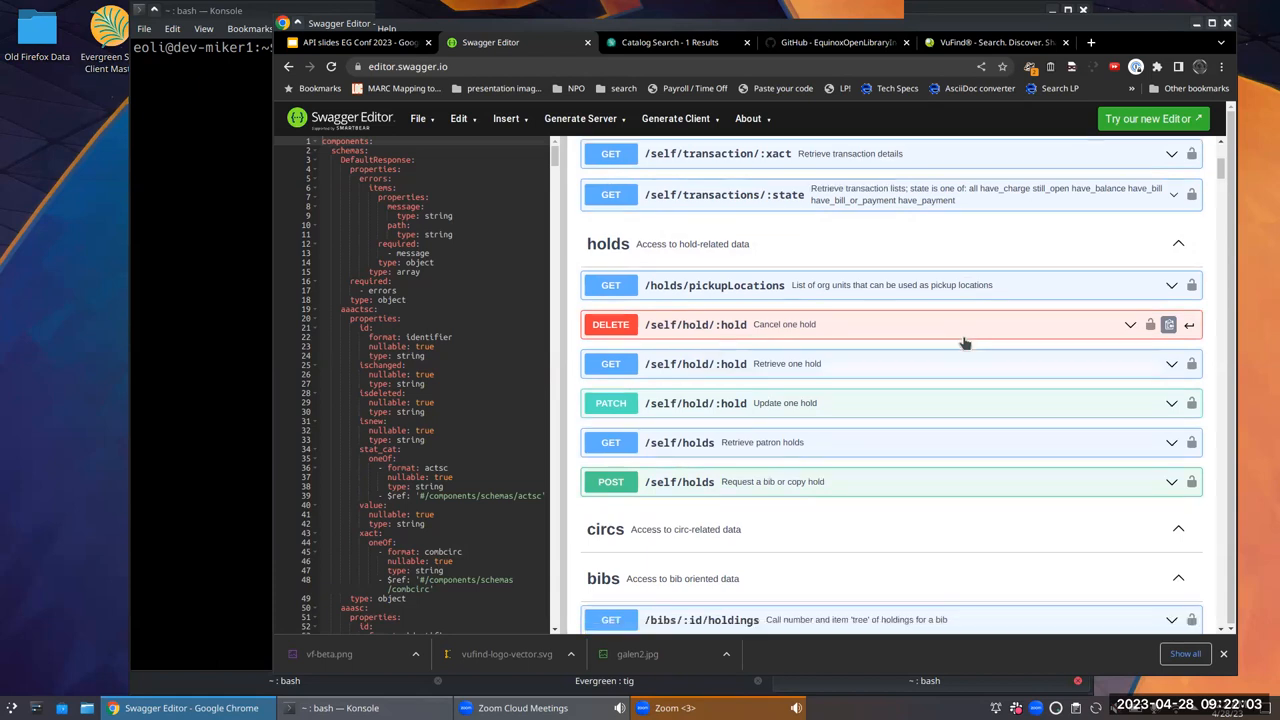
scroll(down, 3)
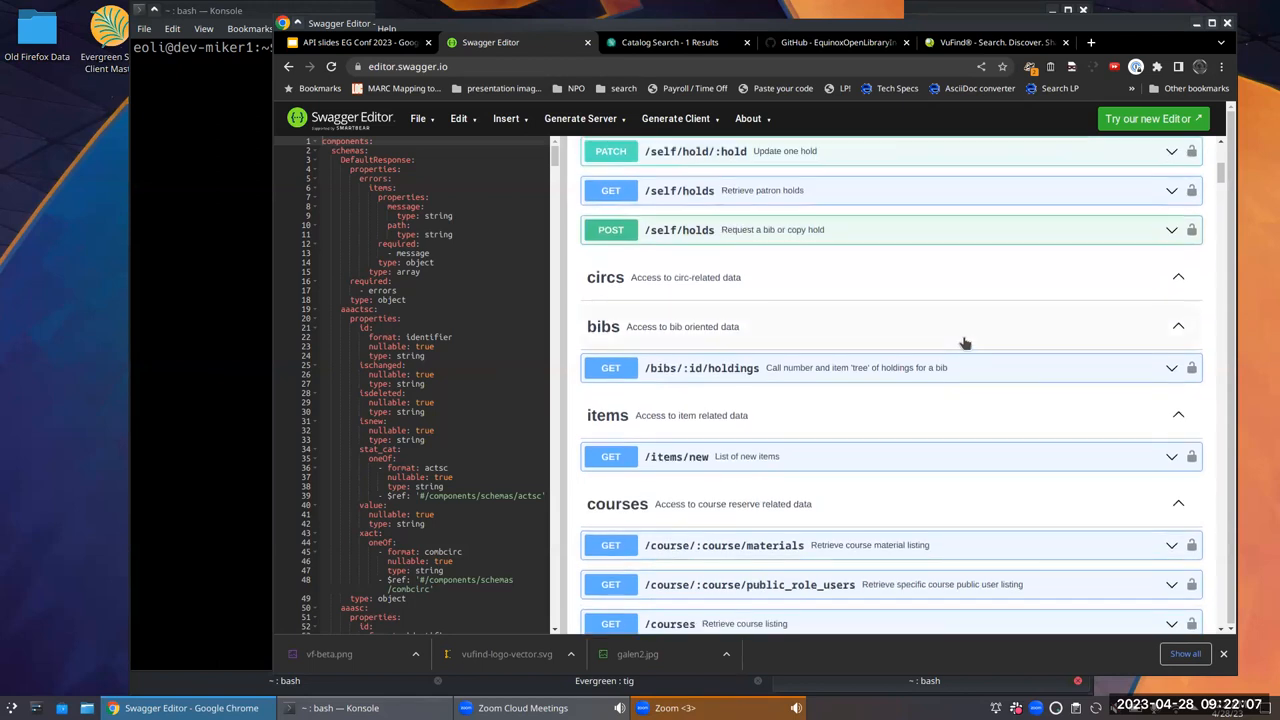
mouse_move(968, 316)
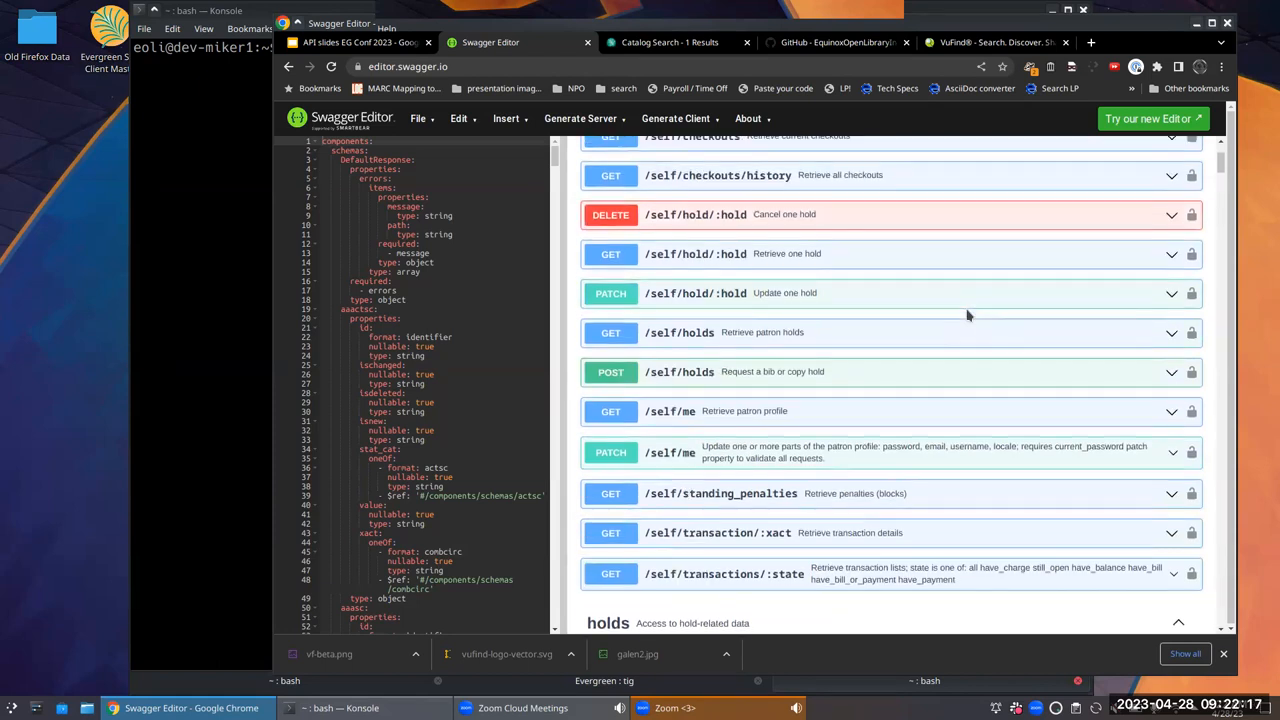
scroll(down, 3)
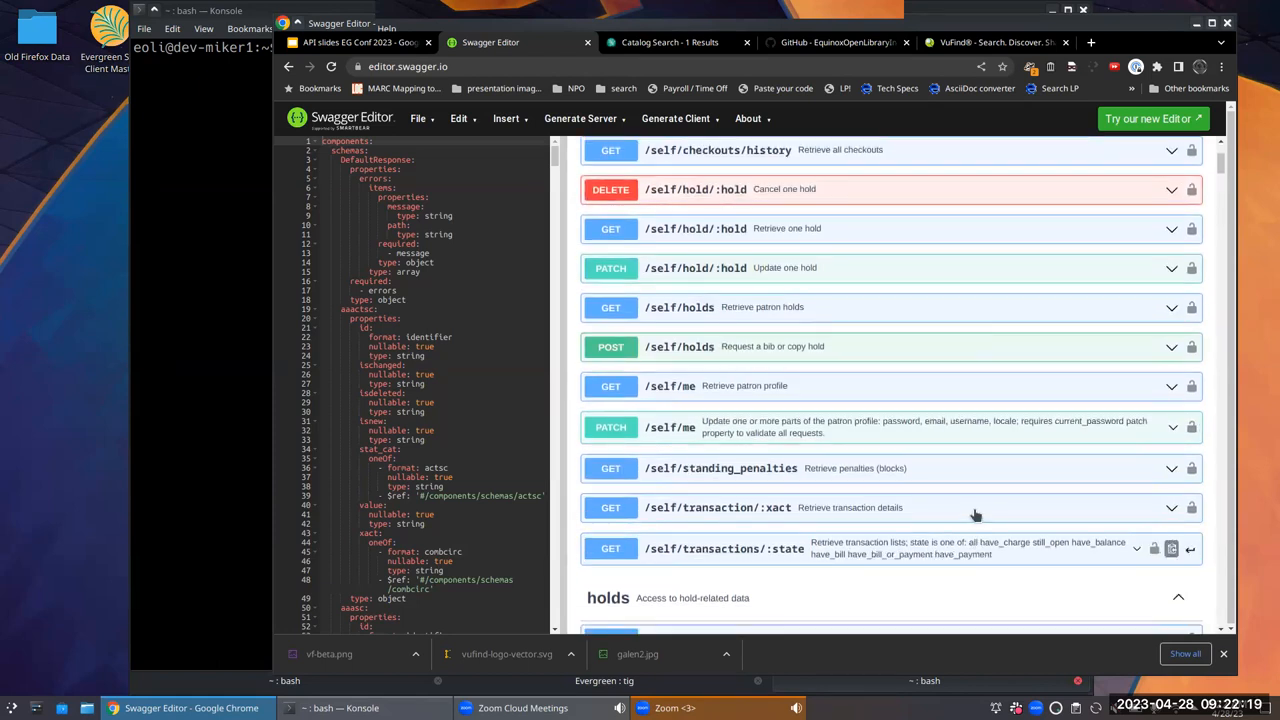
scroll(down, 3)
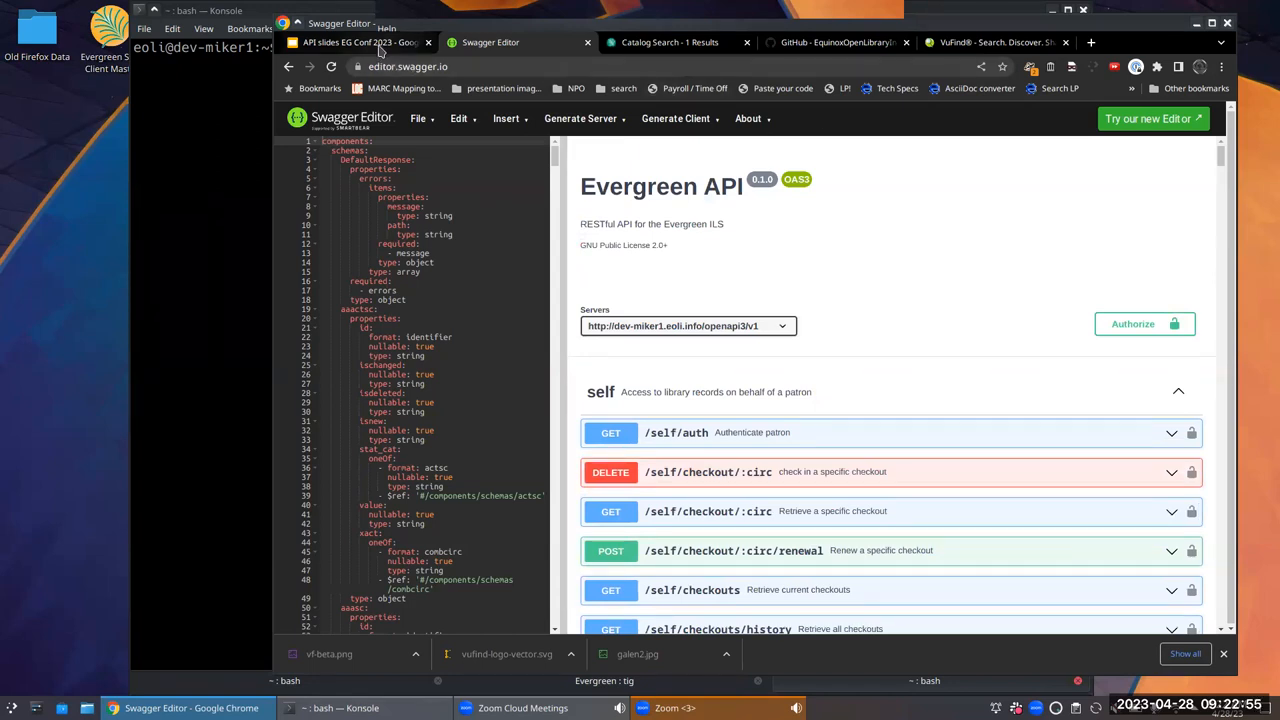
Bring the Google Slides presentation tab back to the front.
click(360, 42)
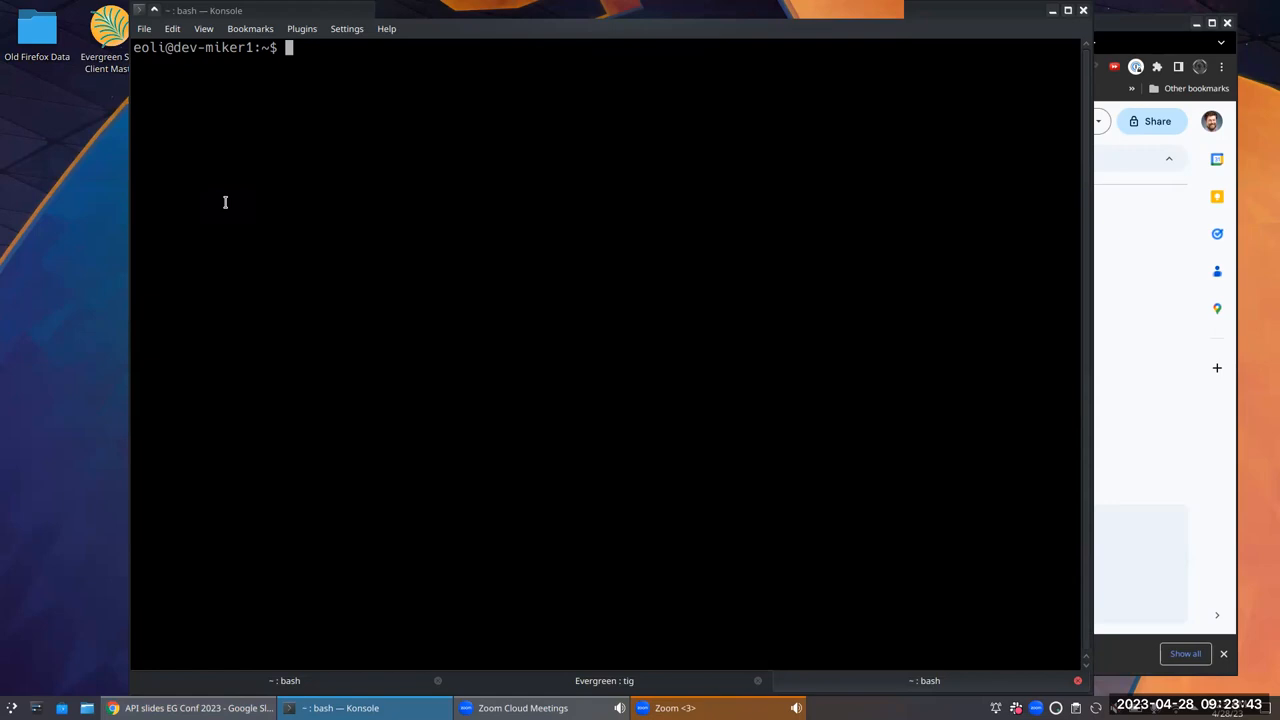
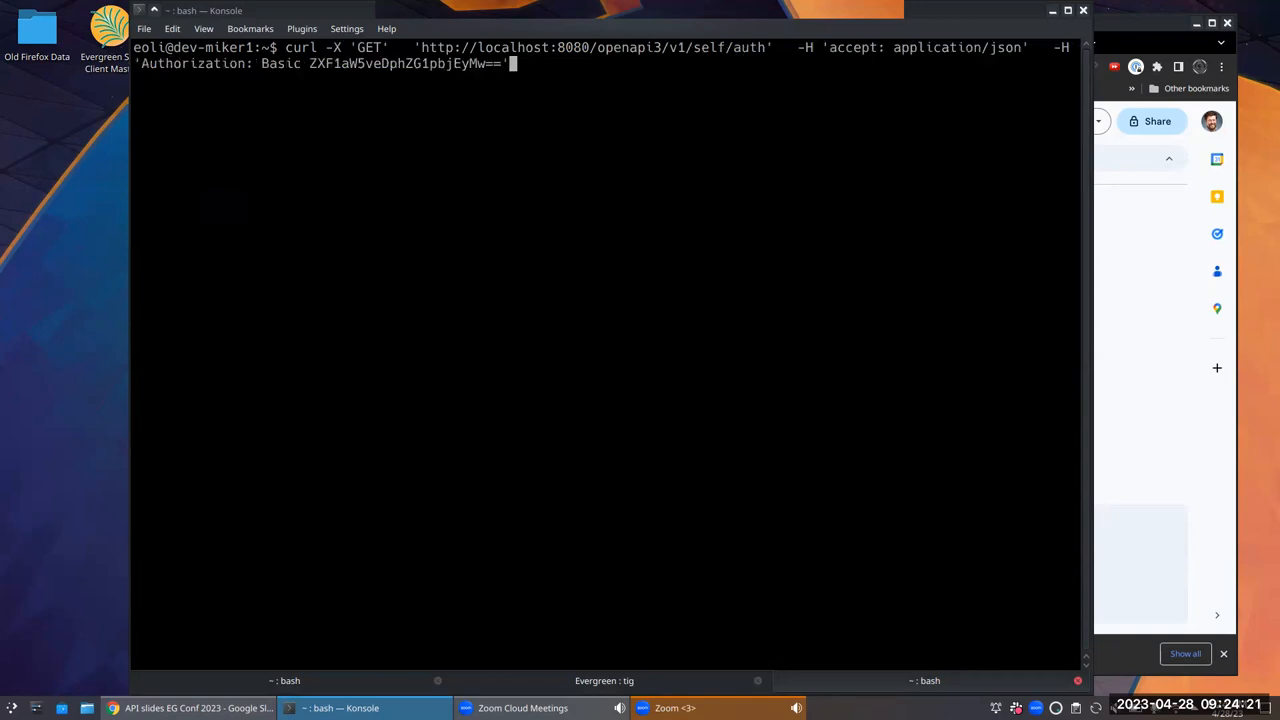
Run a curl request to the local openapi3/v1 self/auth endpoint and grab the returned session token.
key(Return)
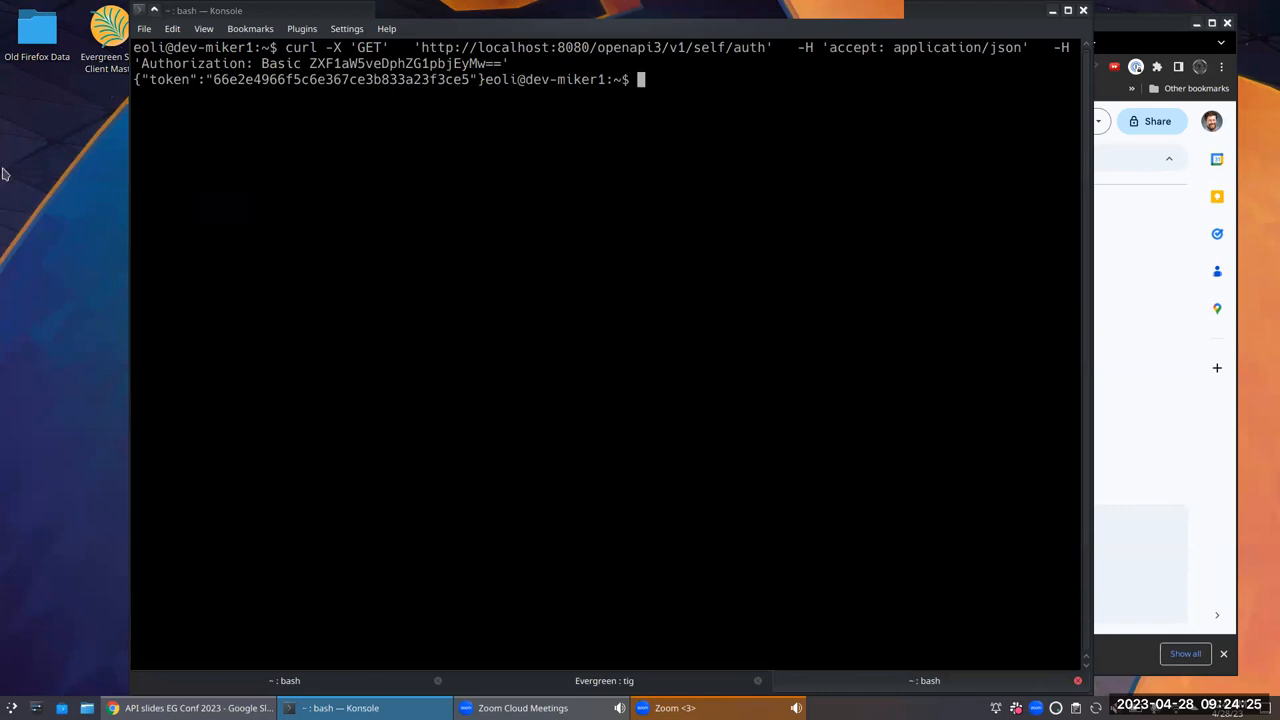
double_click(340, 80)
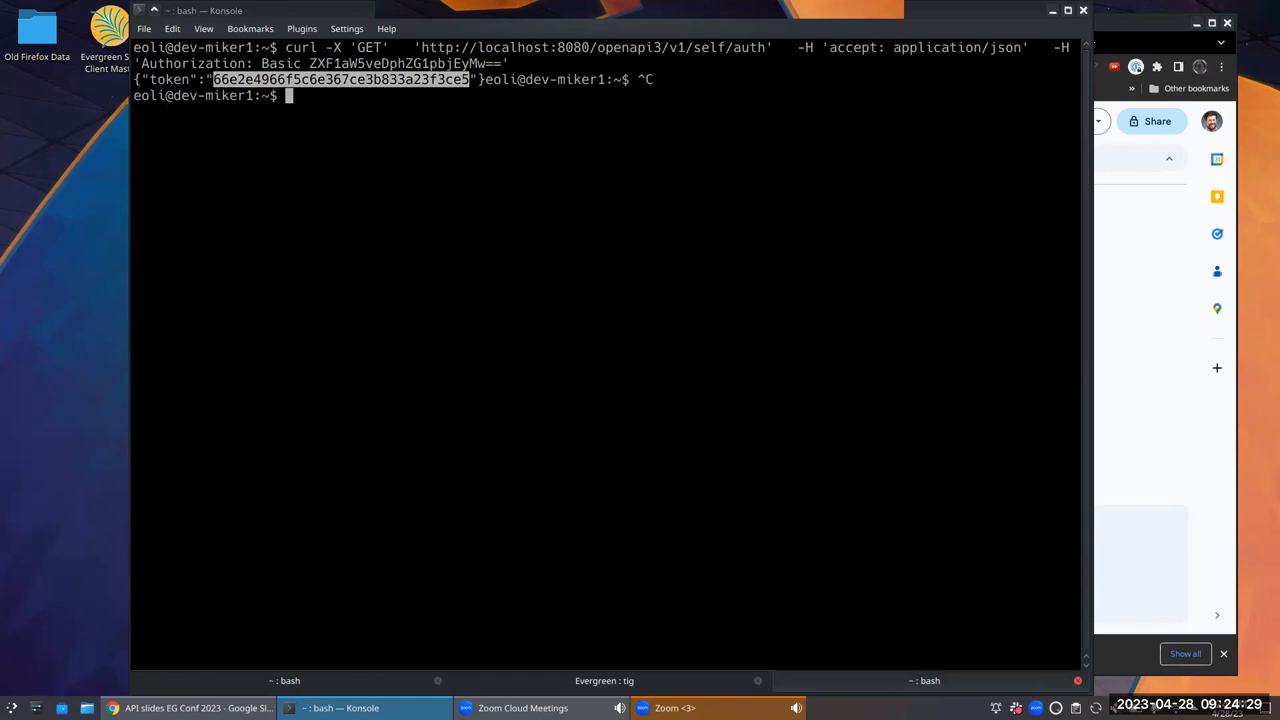
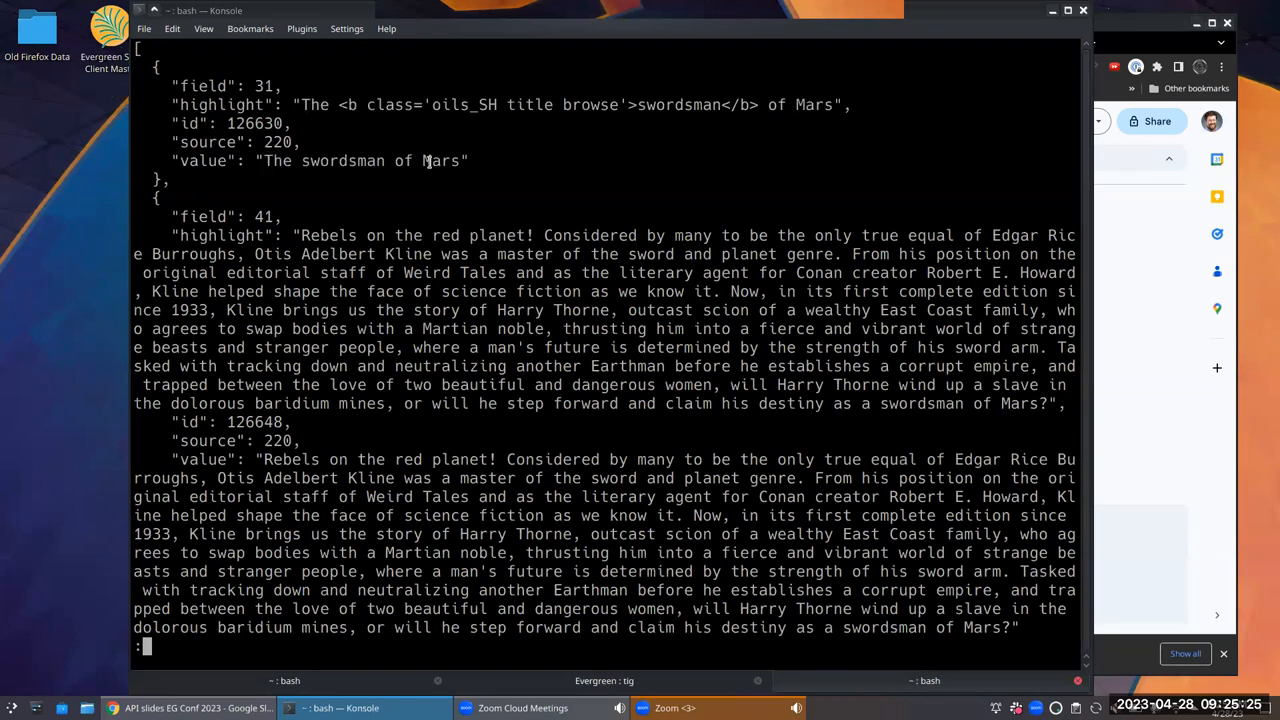
double_click(440, 160)
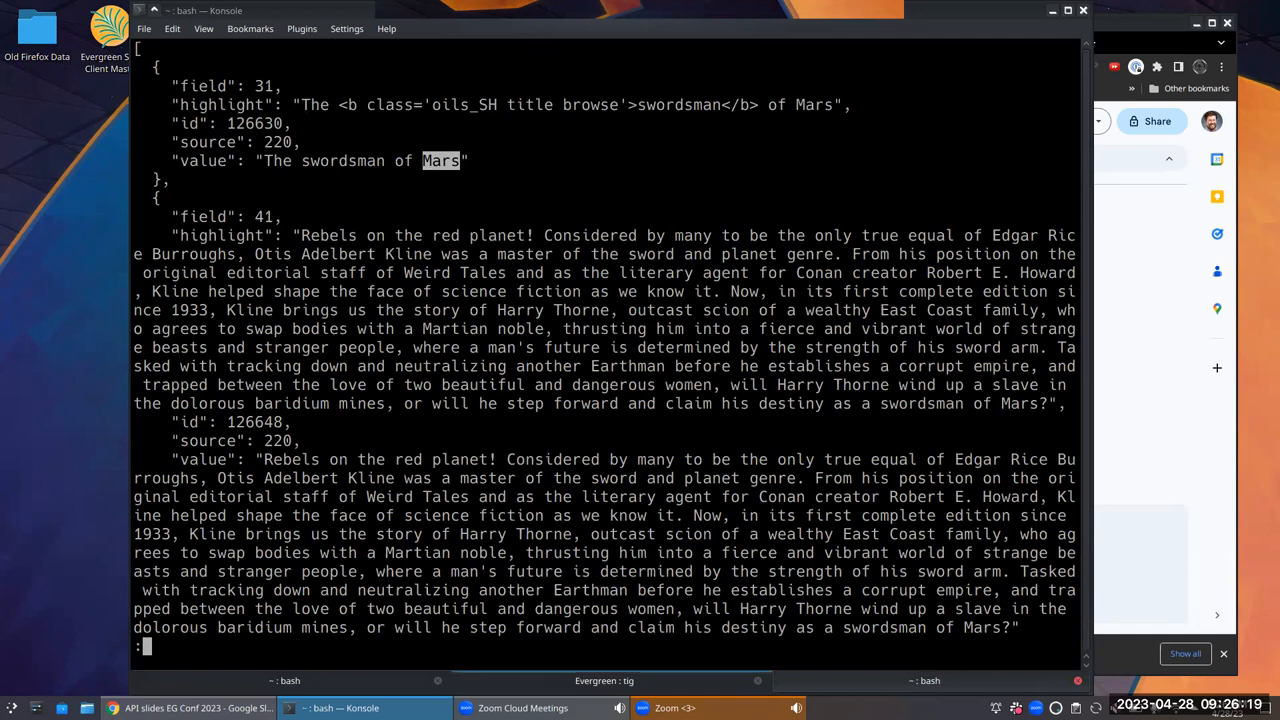
mouse_move(912, 450)
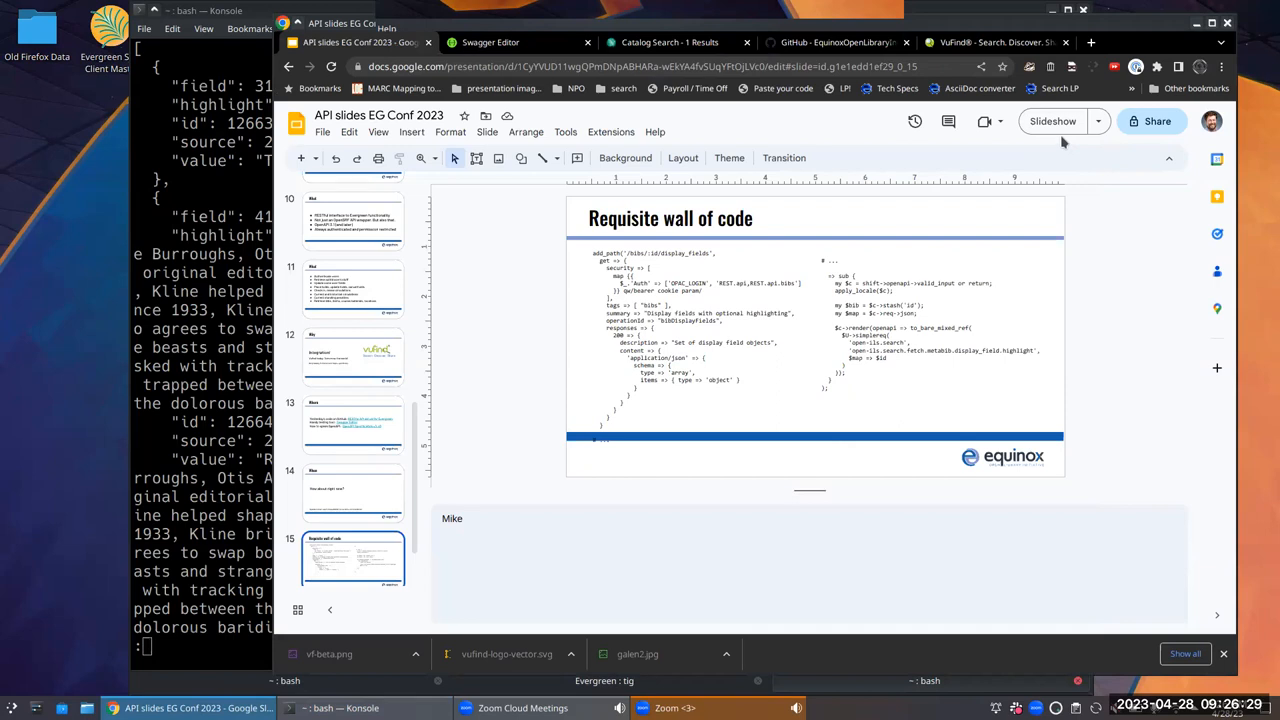
mouse_move(1052, 122)
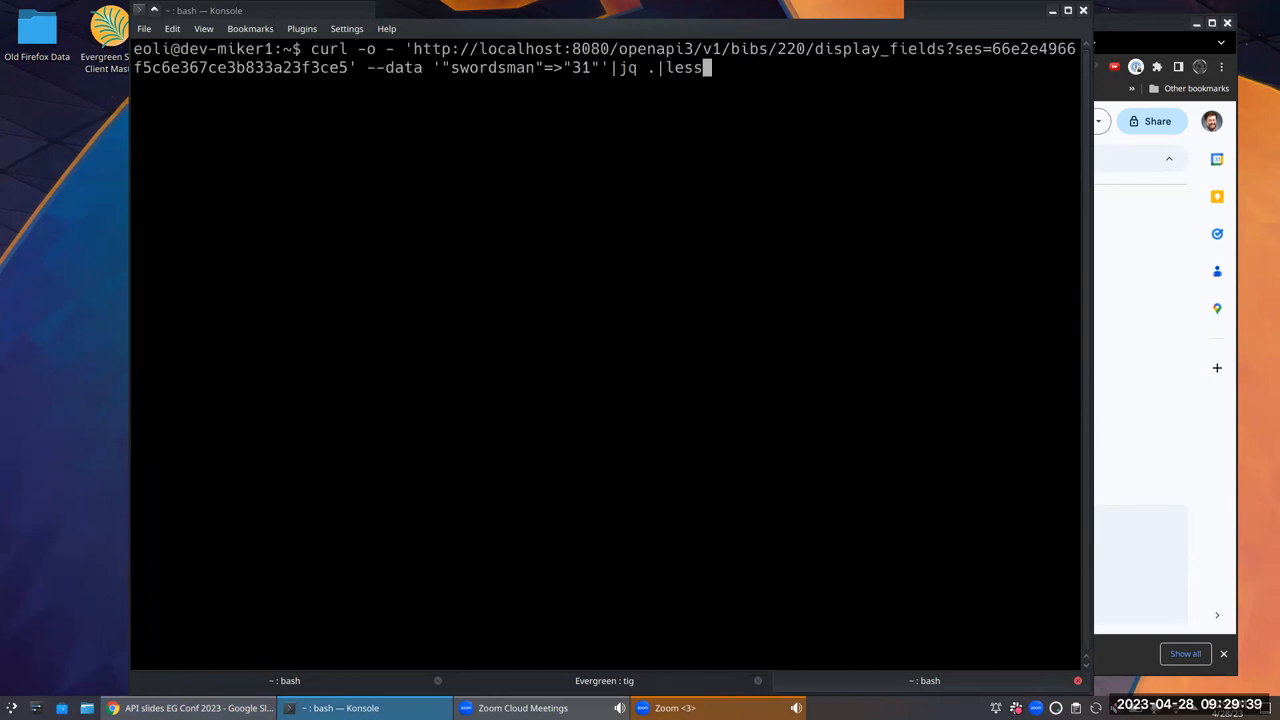
mouse_move(294, 250)
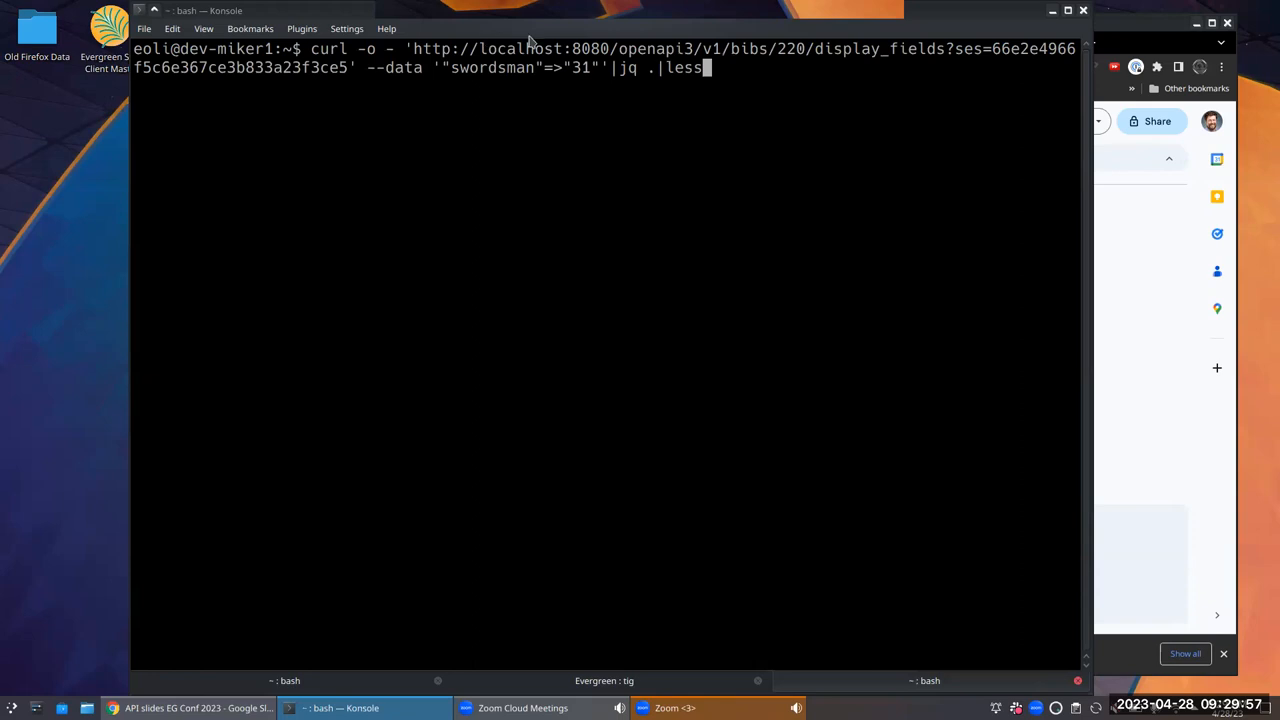
mouse_move(872, 70)
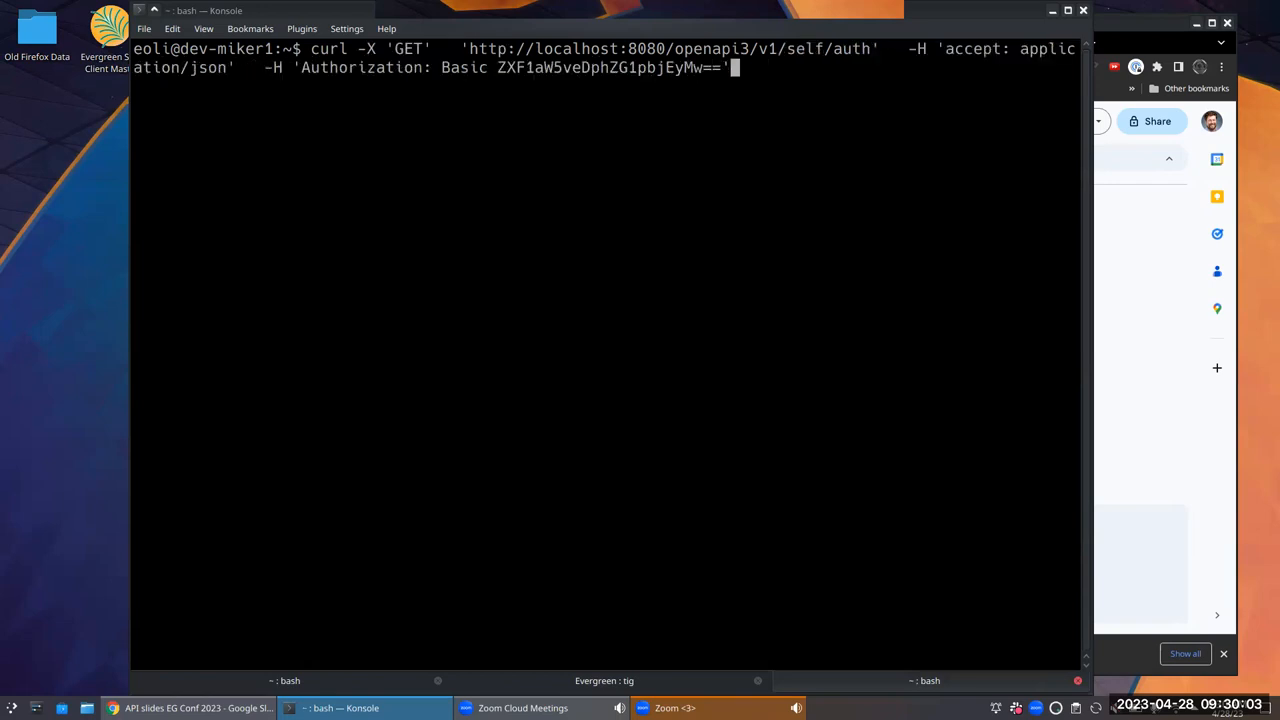
mouse_move(684, 104)
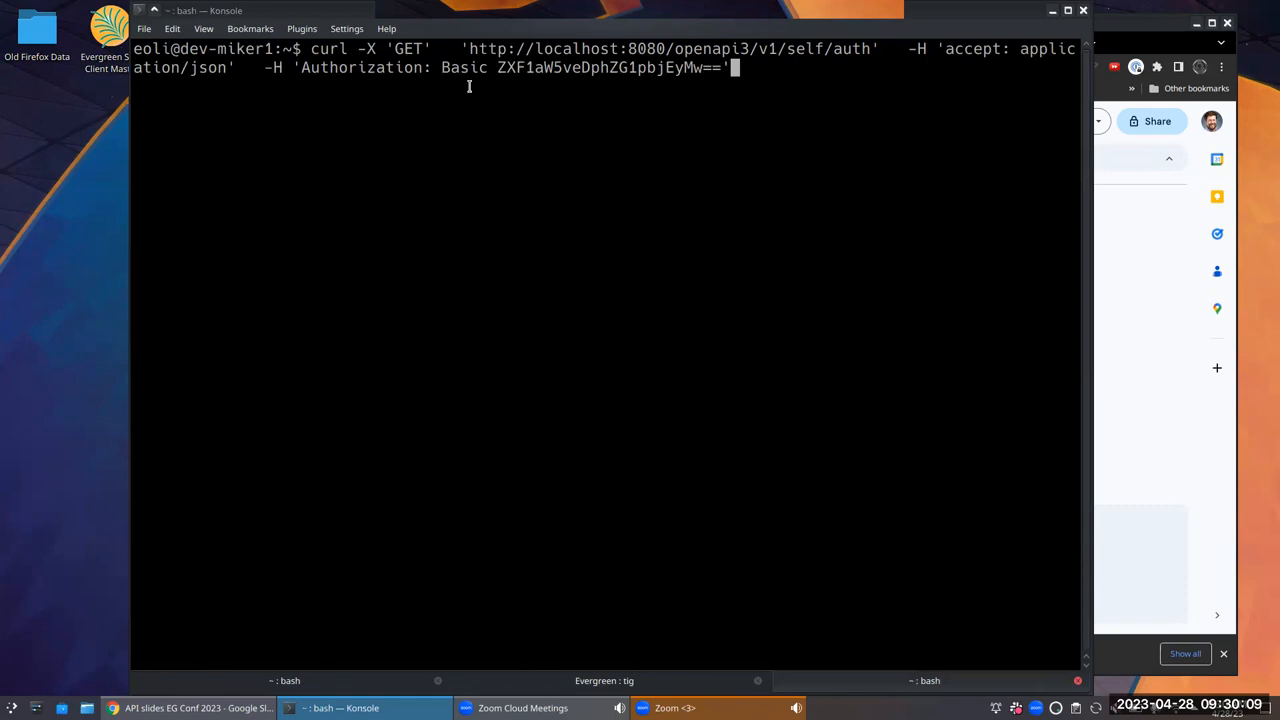
mouse_move(540, 58)
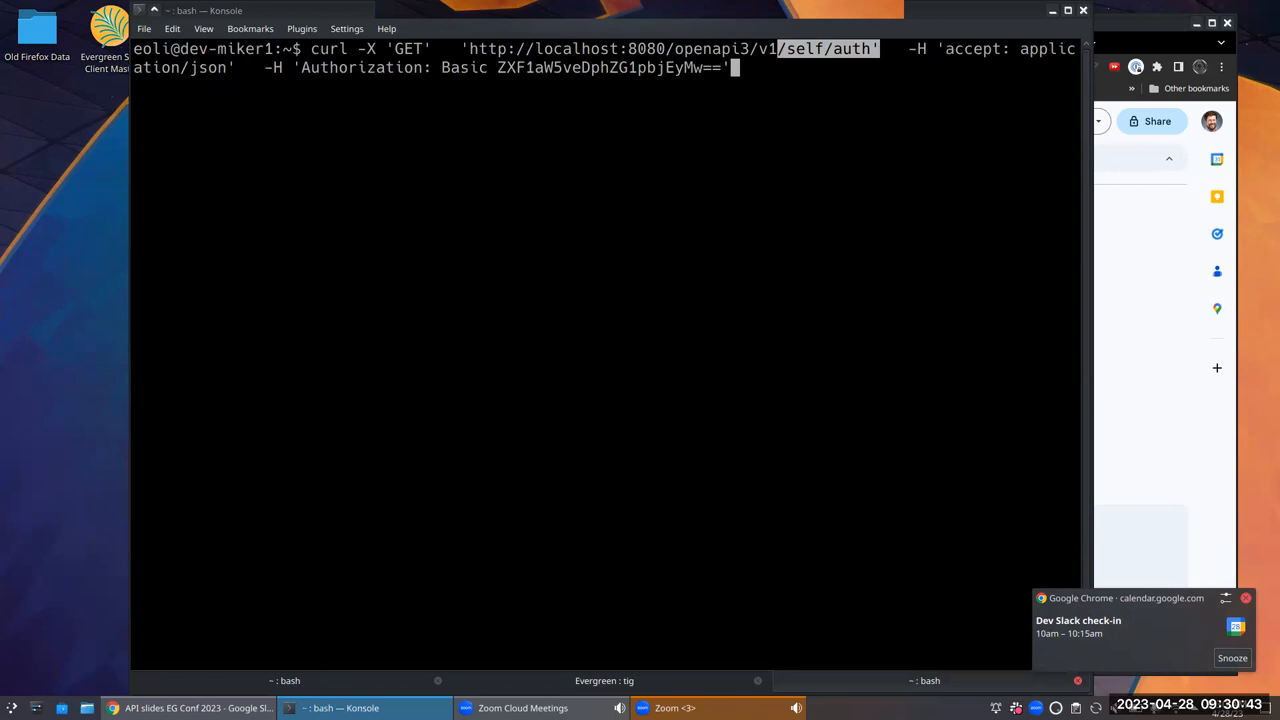
Run the self/auth curl request with Basic authorization to receive a new session token.
key(Return)
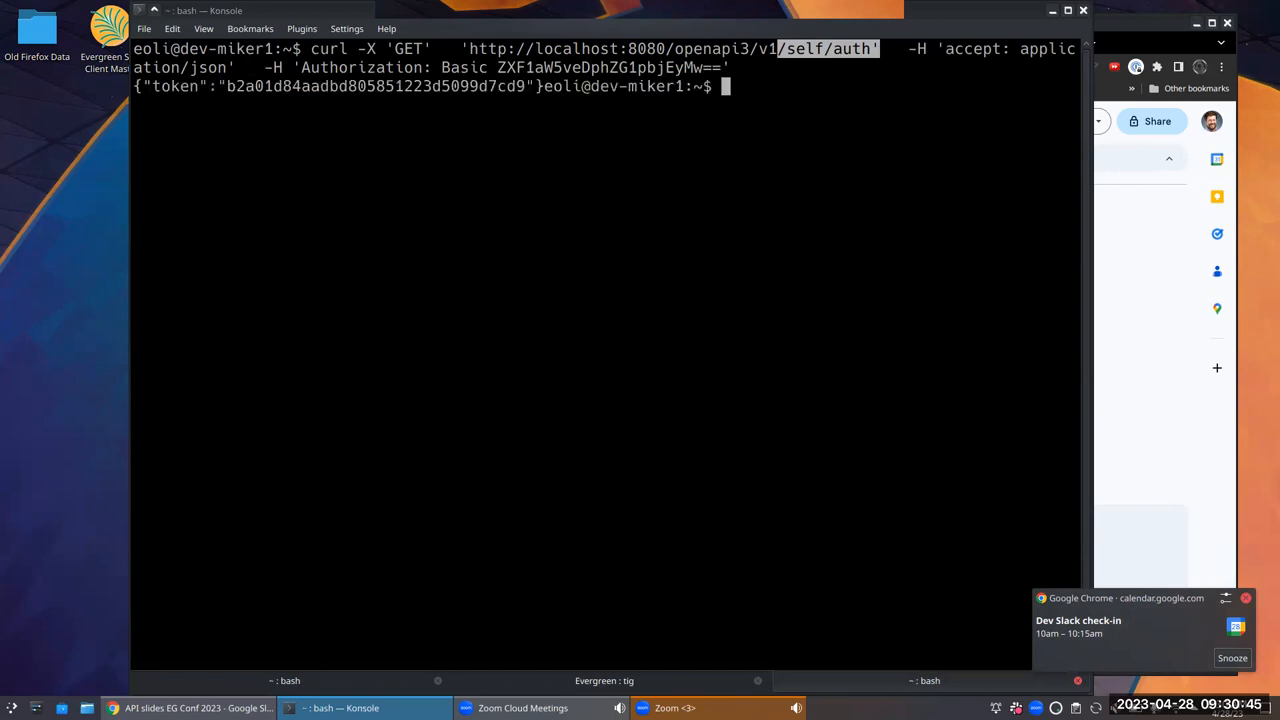